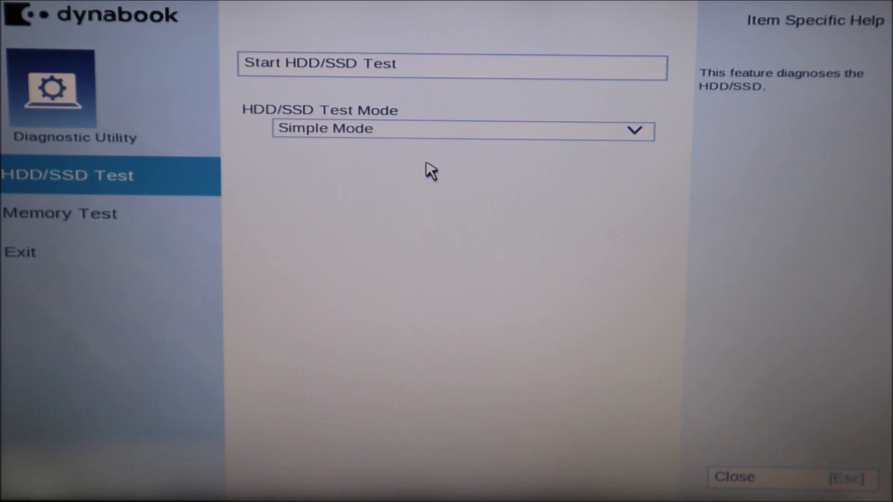
pyautogui.moveTo(111, 250)
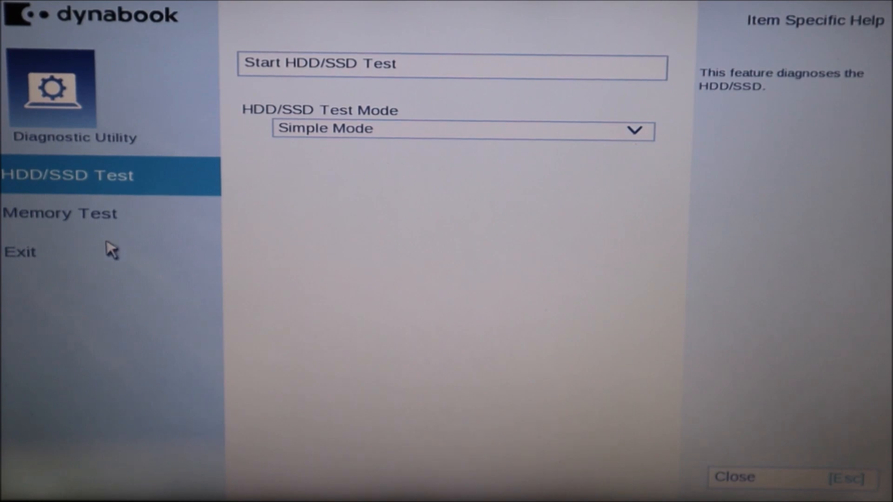
pyautogui.moveTo(783, 480)
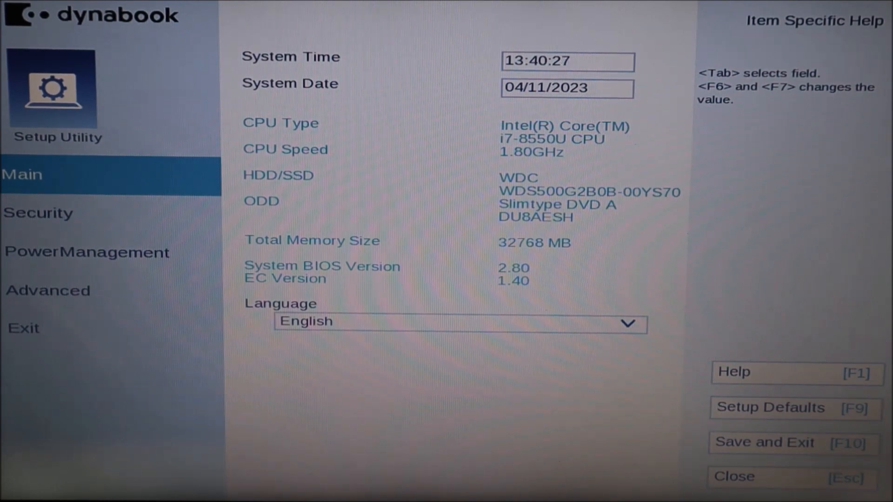
# - Show the Advanced page where Boot Mode reads UEFI Boot, greyed out
pyautogui.click(47, 290)
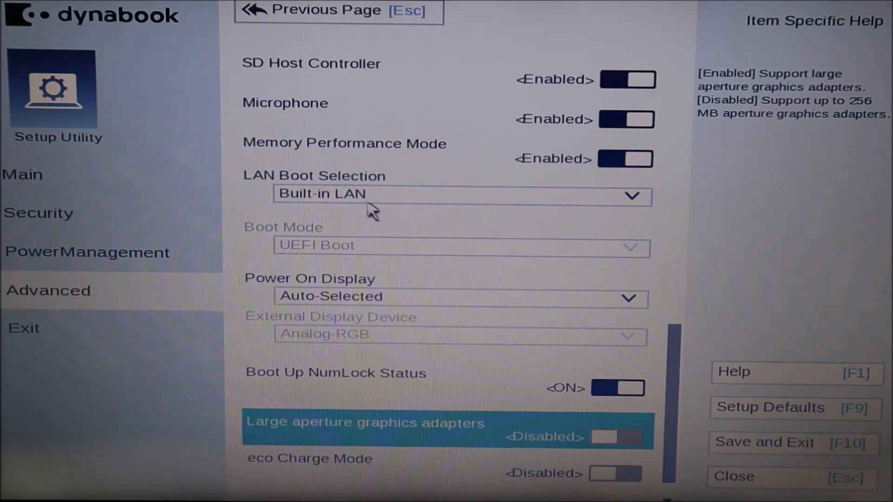
pyautogui.moveTo(488, 253)
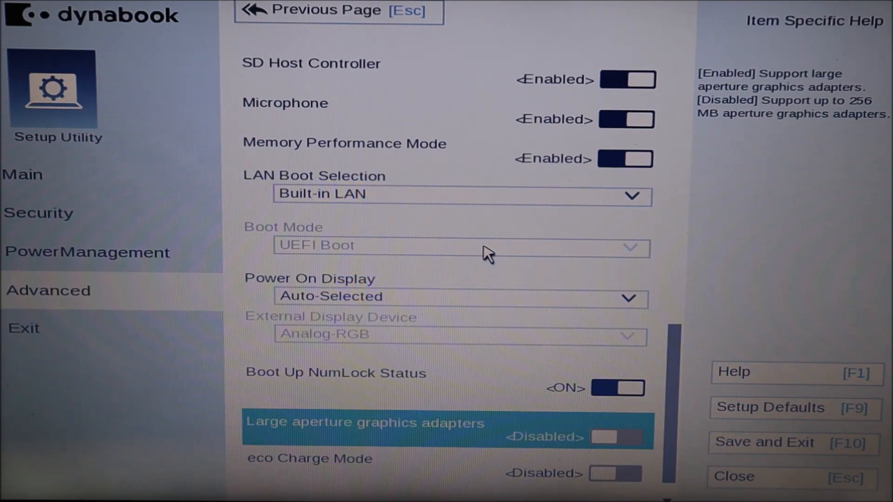
pyautogui.moveTo(450, 250)
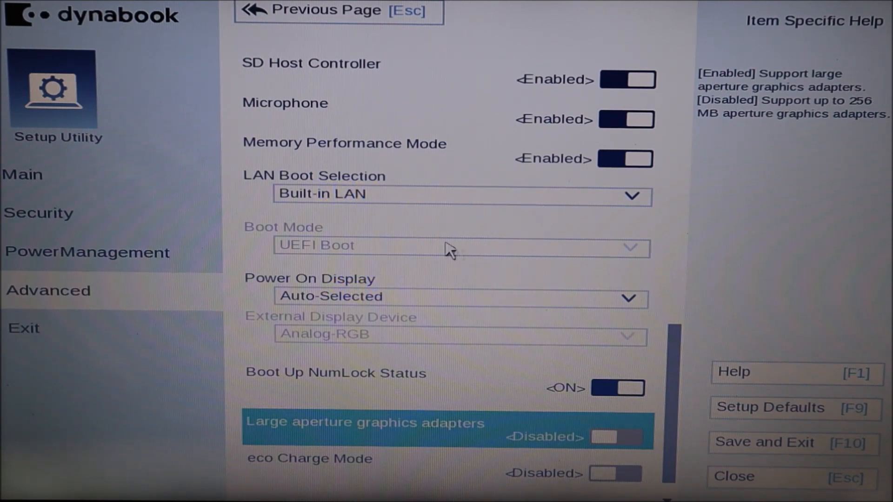
pyautogui.moveTo(378, 253)
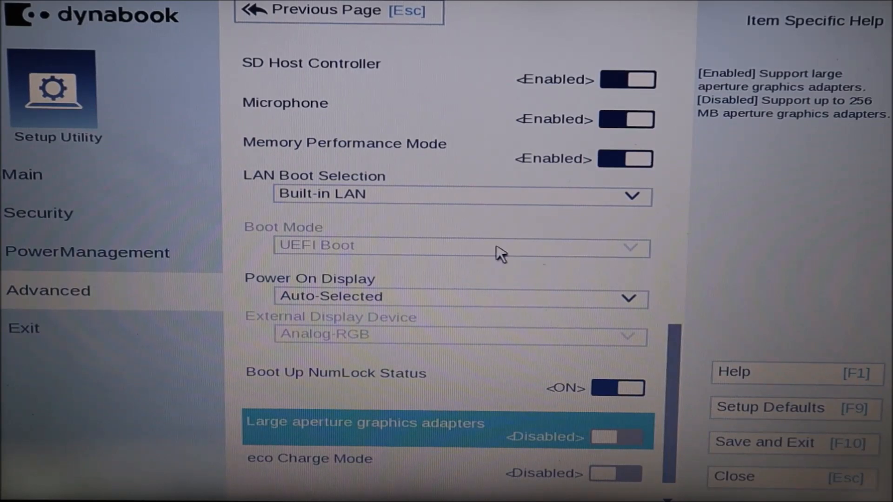
pyautogui.moveTo(603, 256)
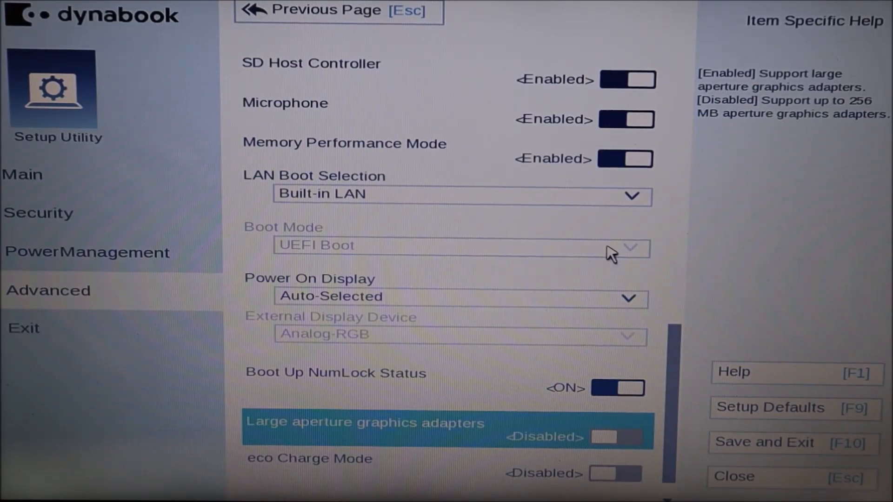
pyautogui.moveTo(561, 250)
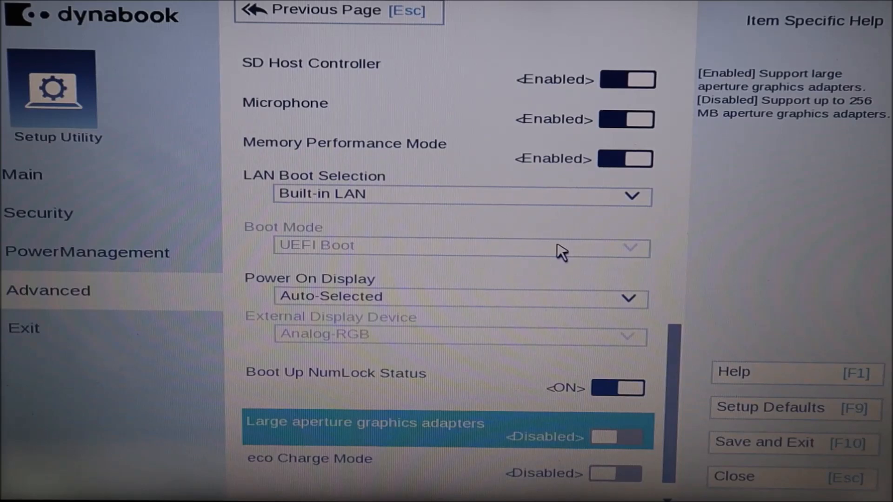
pyautogui.moveTo(54, 251)
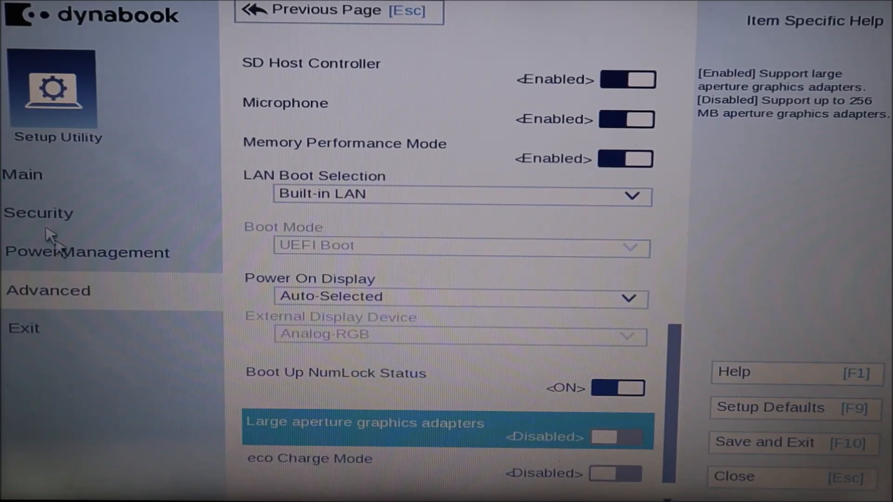
pyautogui.moveTo(161, 193)
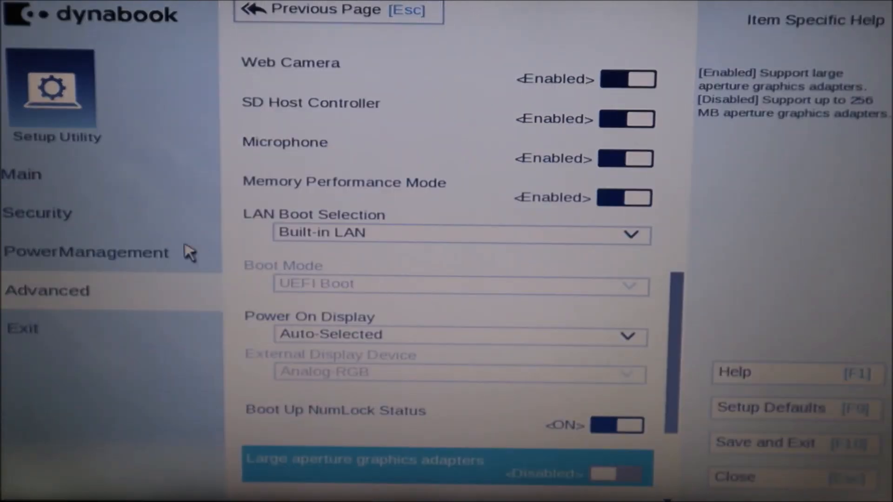
# - Show the Security page with Secure Boot Enabled and no BIOS passwords registered
pyautogui.click(37, 213)
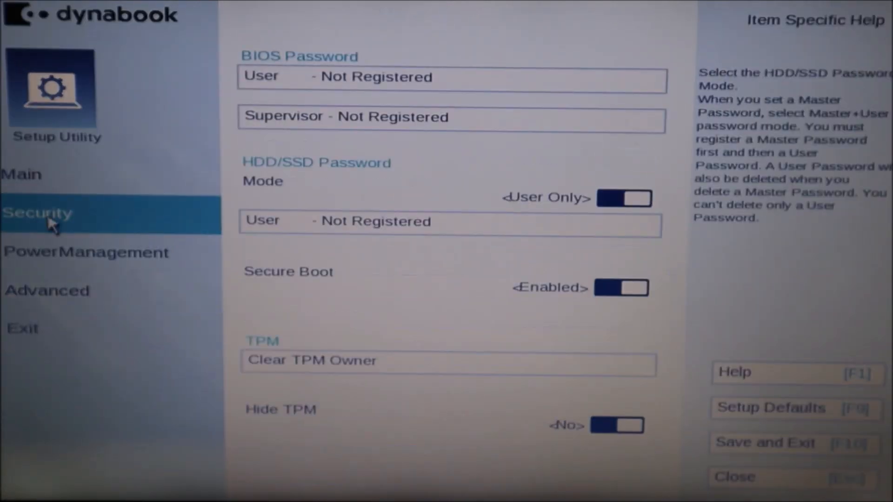
pyautogui.moveTo(306, 282)
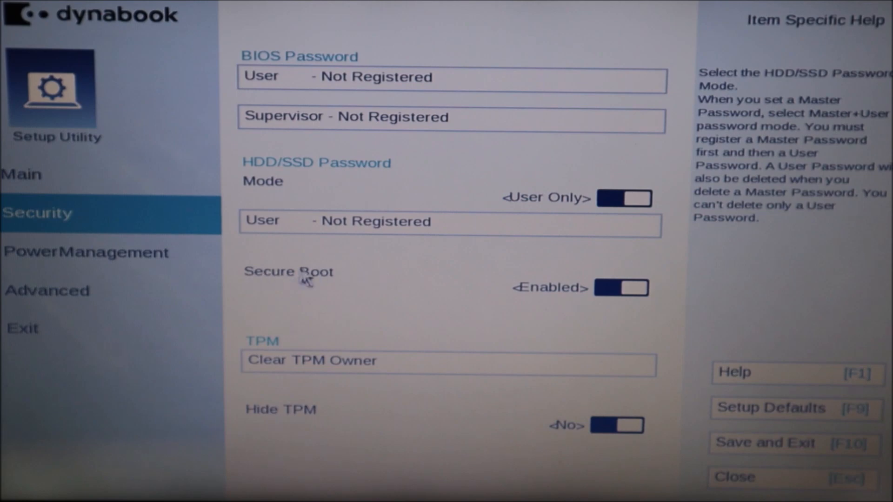
pyautogui.moveTo(626, 296)
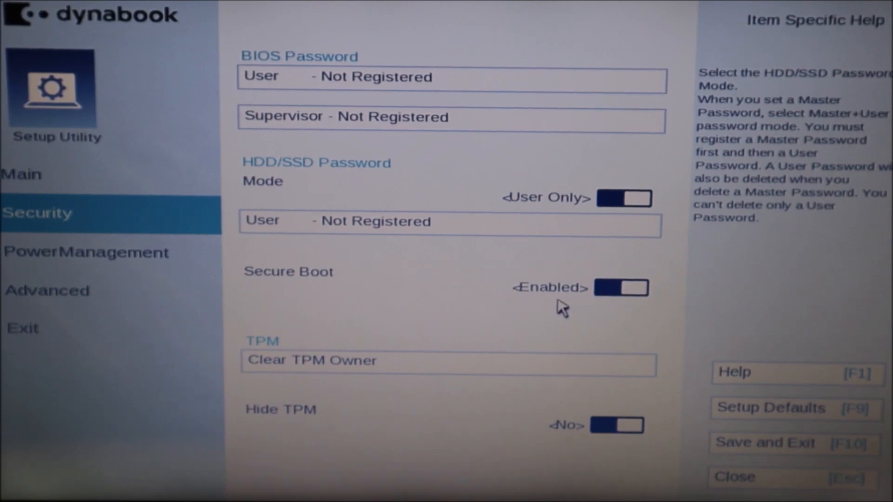
pyautogui.moveTo(618, 305)
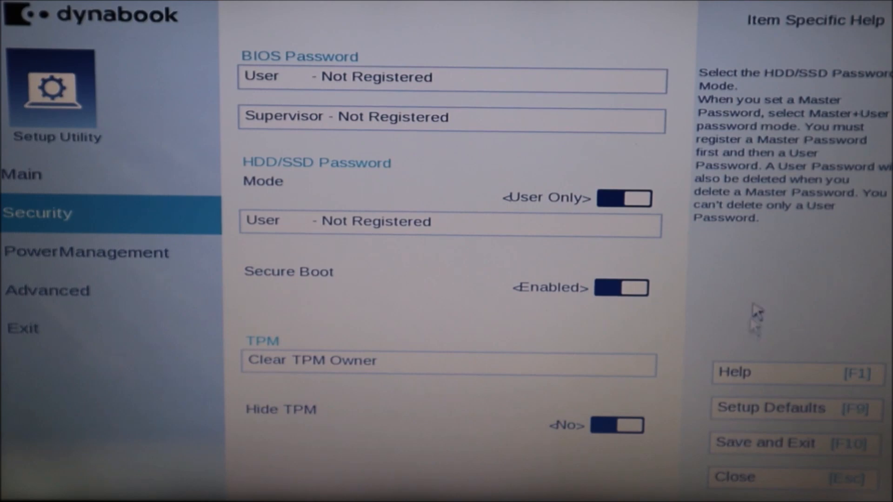
pyautogui.moveTo(762, 279)
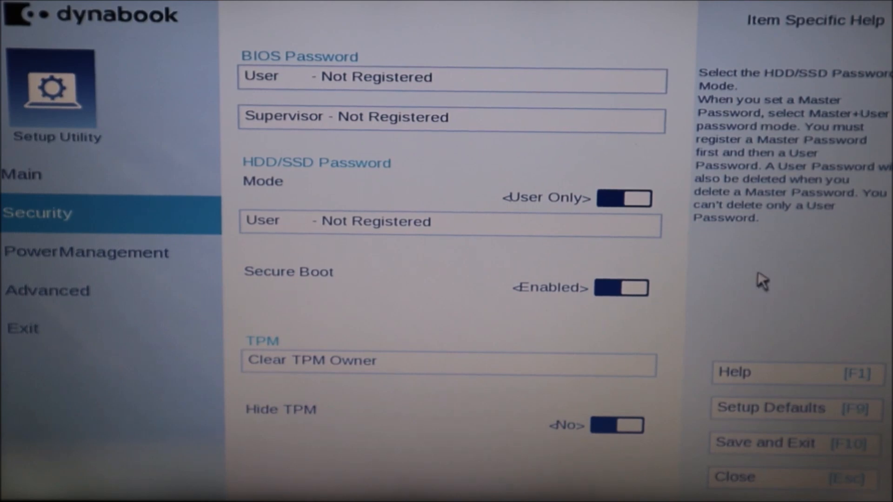